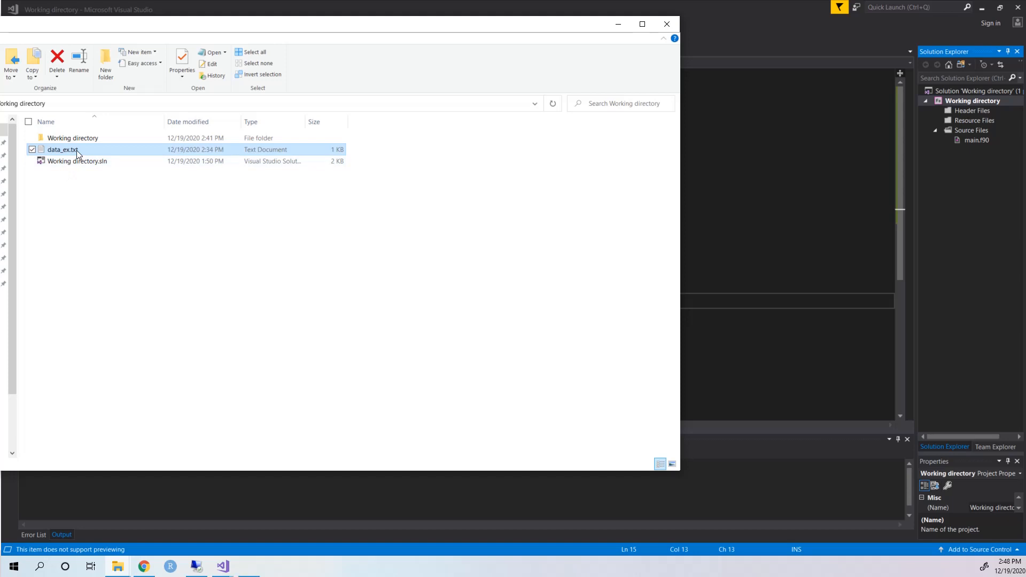
# Step: View the contents of data_ex.txt, then return to the Fortran code
pyautogui.doubleClick(62, 150)
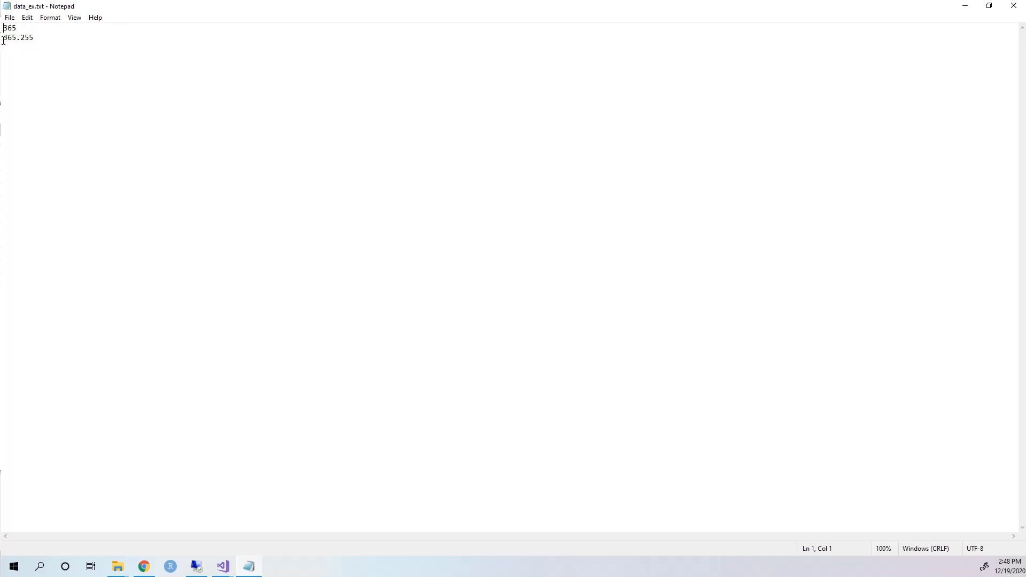
pyautogui.moveTo(49, 46)
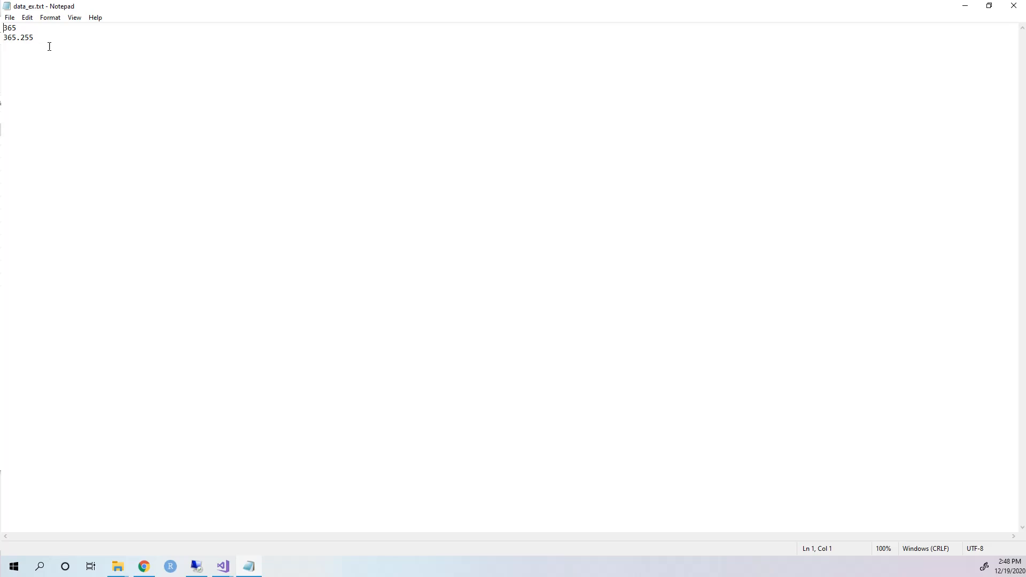
pyautogui.moveTo(75, 68)
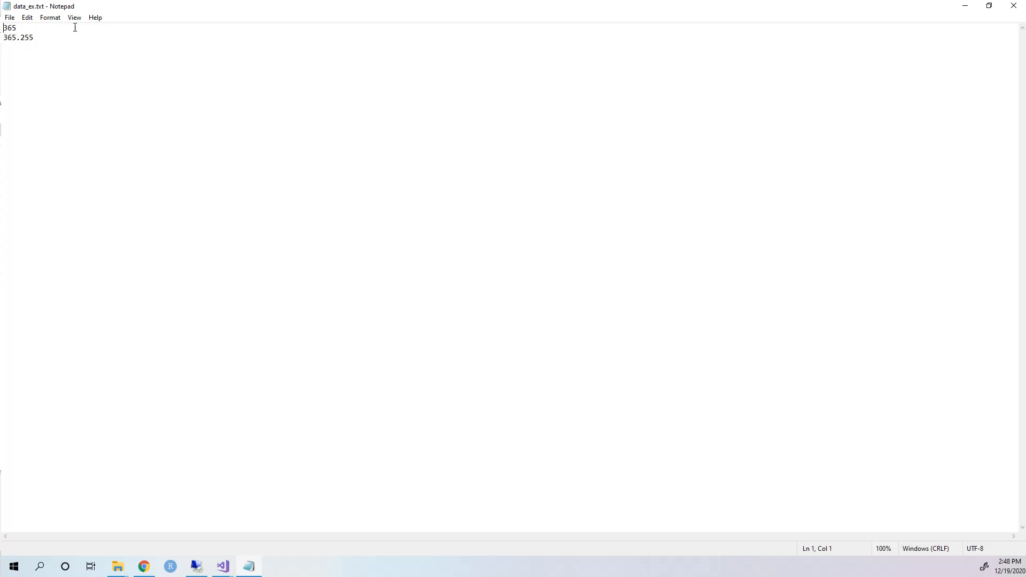
pyautogui.moveTo(75, 47)
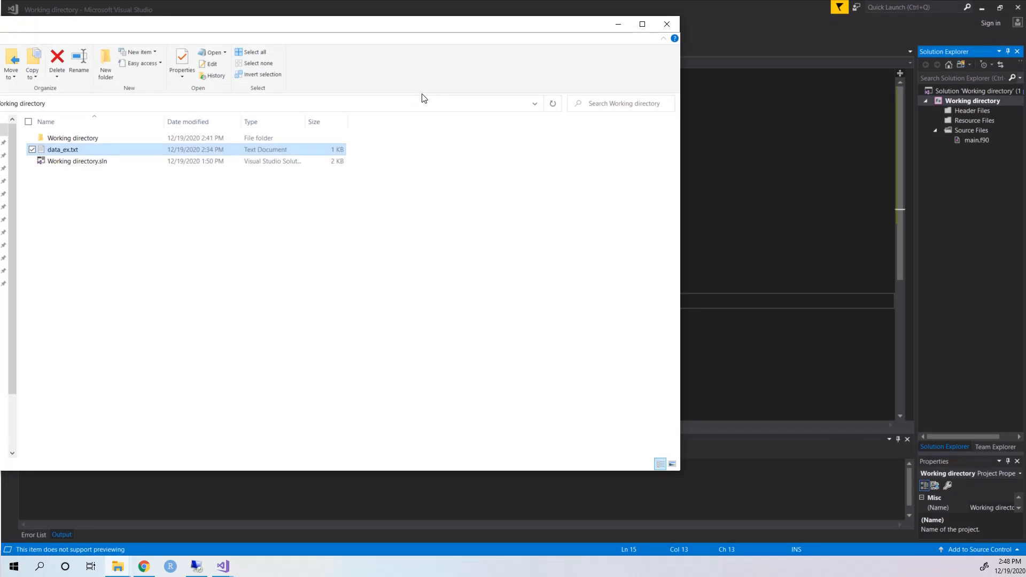
pyautogui.moveTo(254, 279)
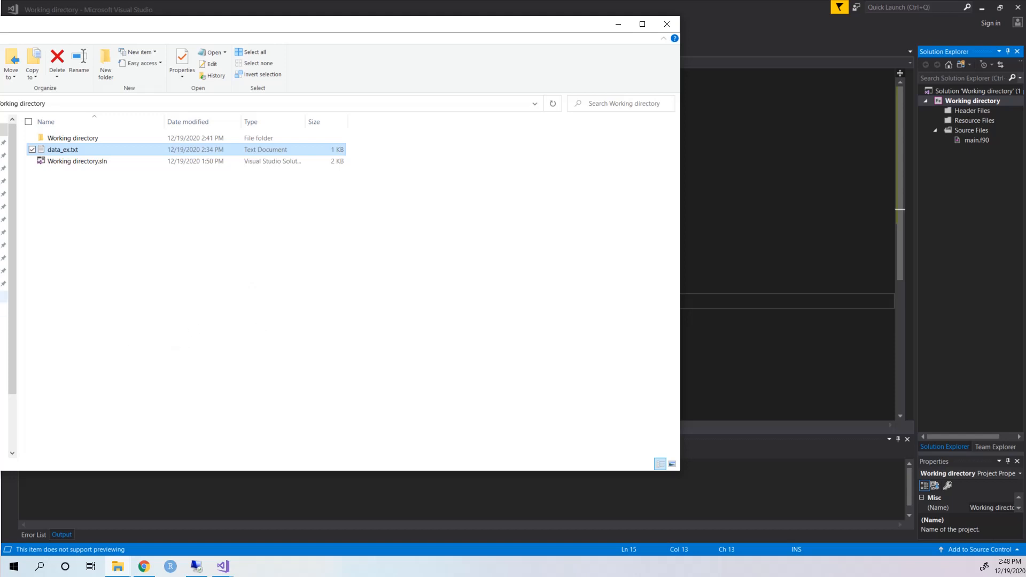
pyautogui.moveTo(58, 209)
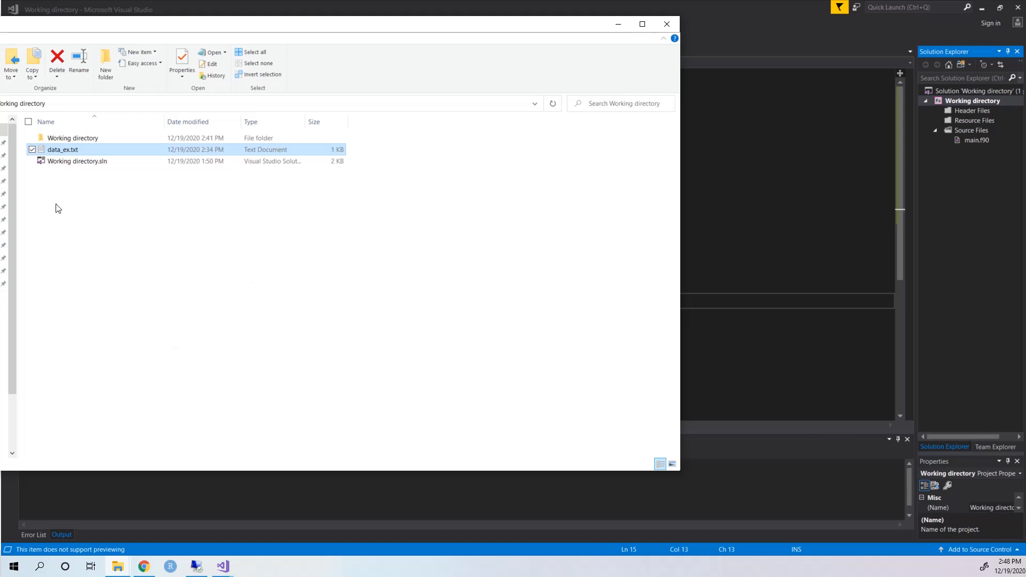
pyautogui.click(262, 103)
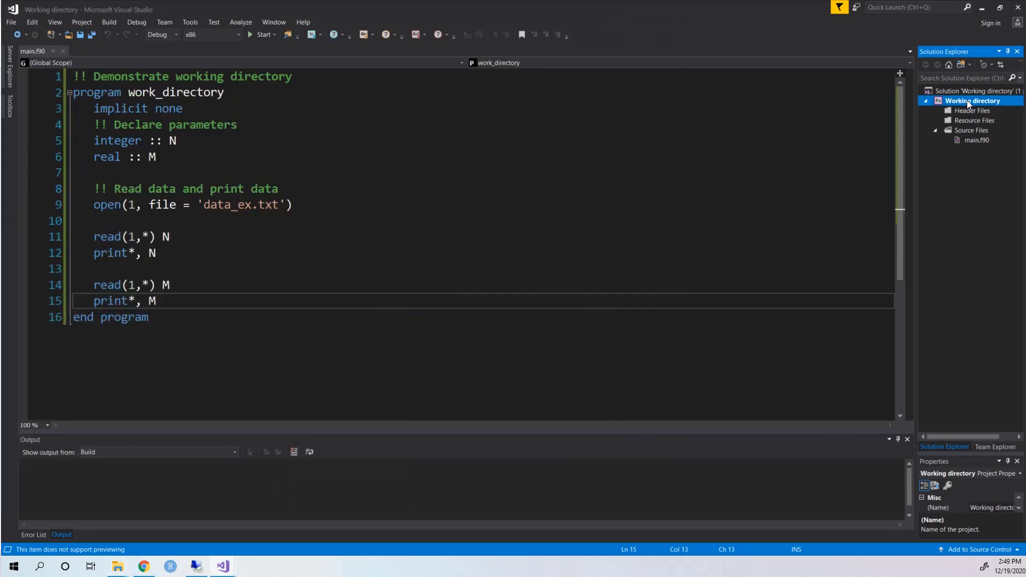
# Step: Set Debugging > Working Directory to C:\Users\yanla\Desktop\Video demo\Working directory and confirm
pyautogui.rightClick(972, 101)
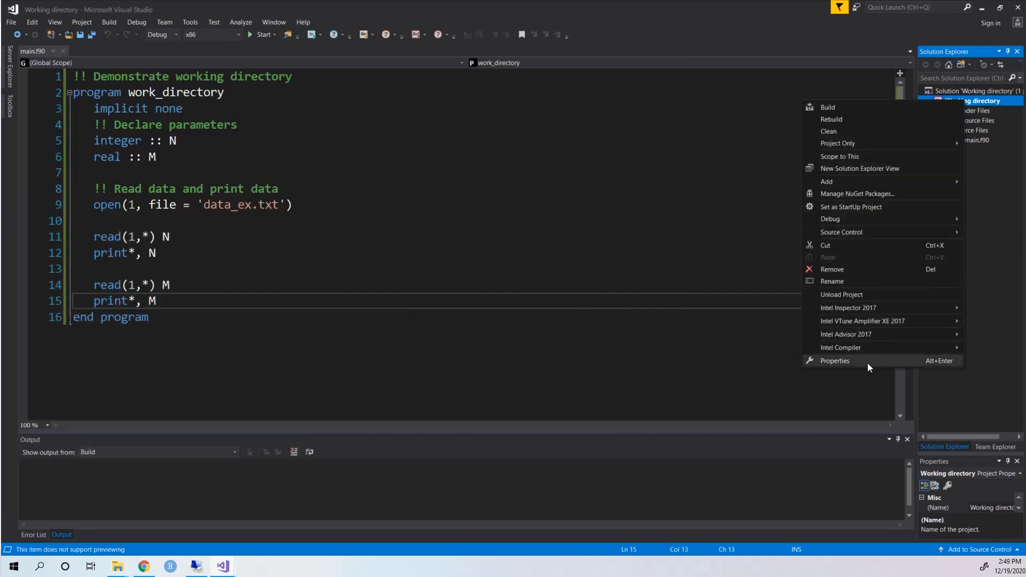
pyautogui.click(835, 361)
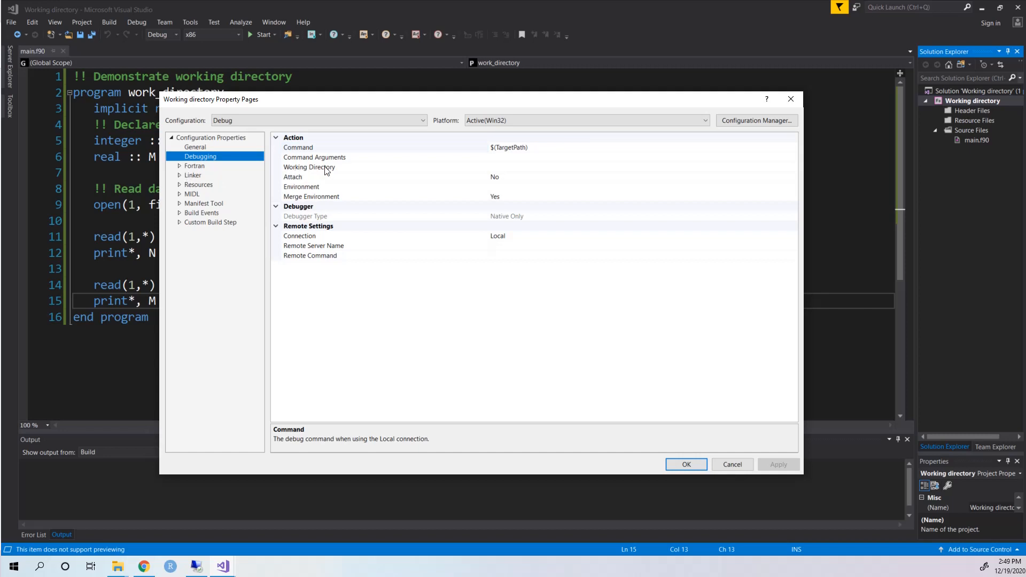
pyautogui.click(309, 167)
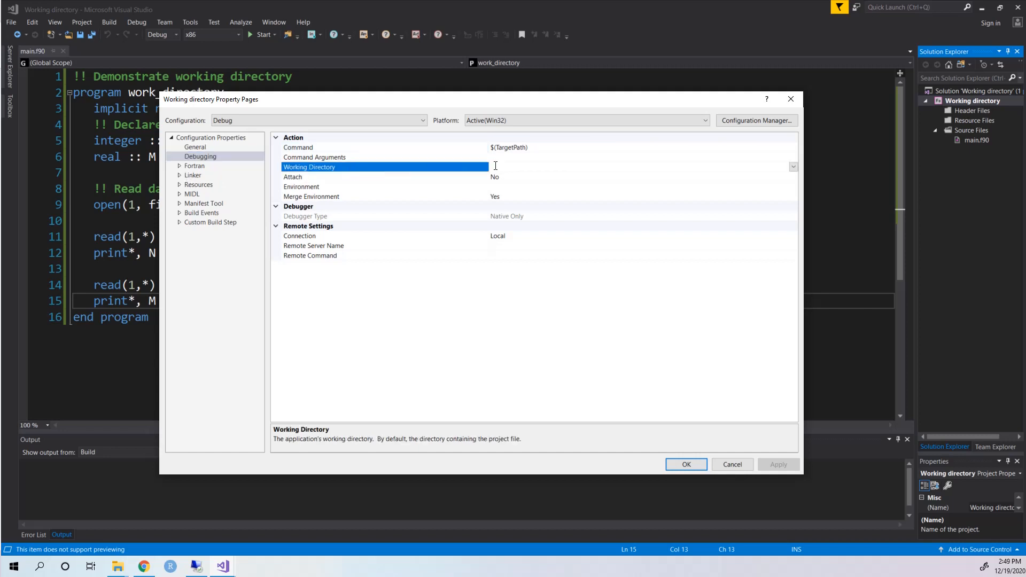
pyautogui.moveTo(514, 167)
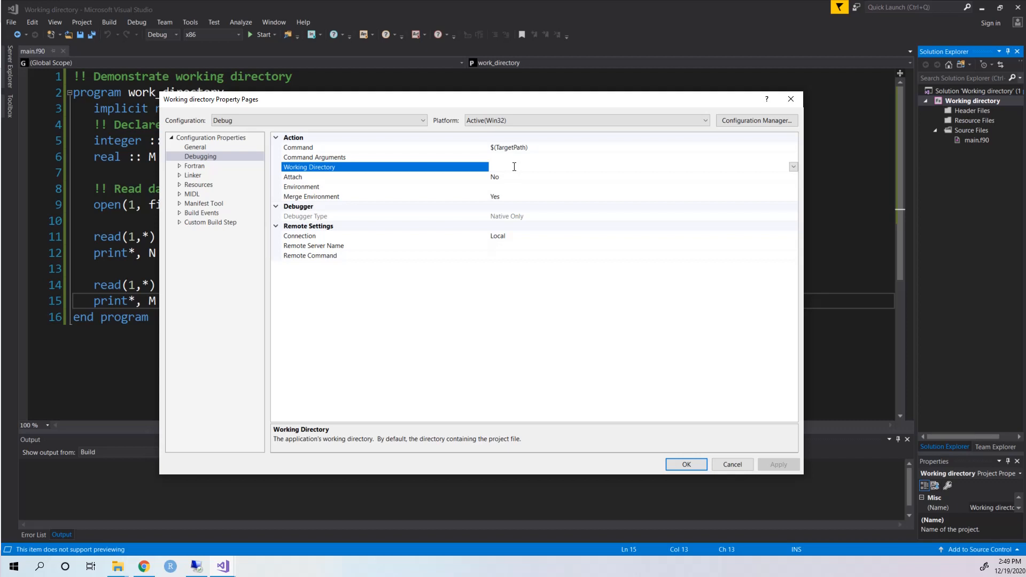
pyautogui.write('C:\\Users\\yanla\\Desktop\\Video demo\\Working directory')
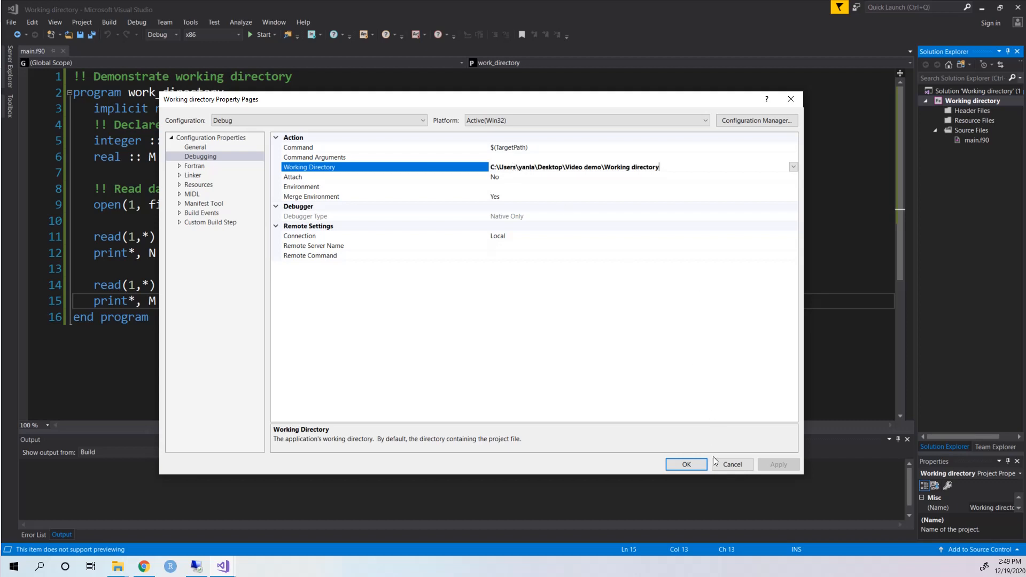
pyautogui.click(685, 464)
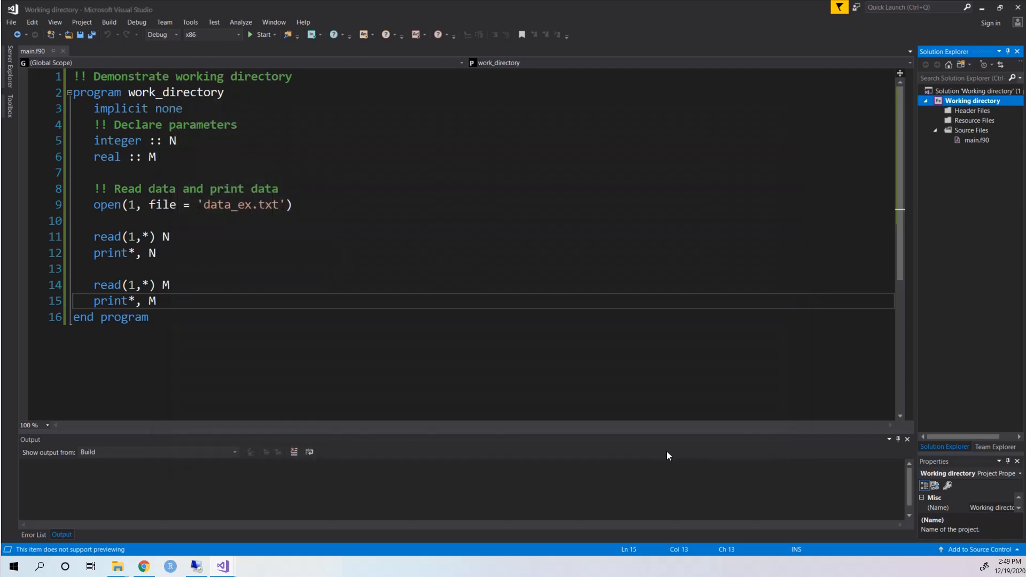
pyautogui.moveTo(292, 246)
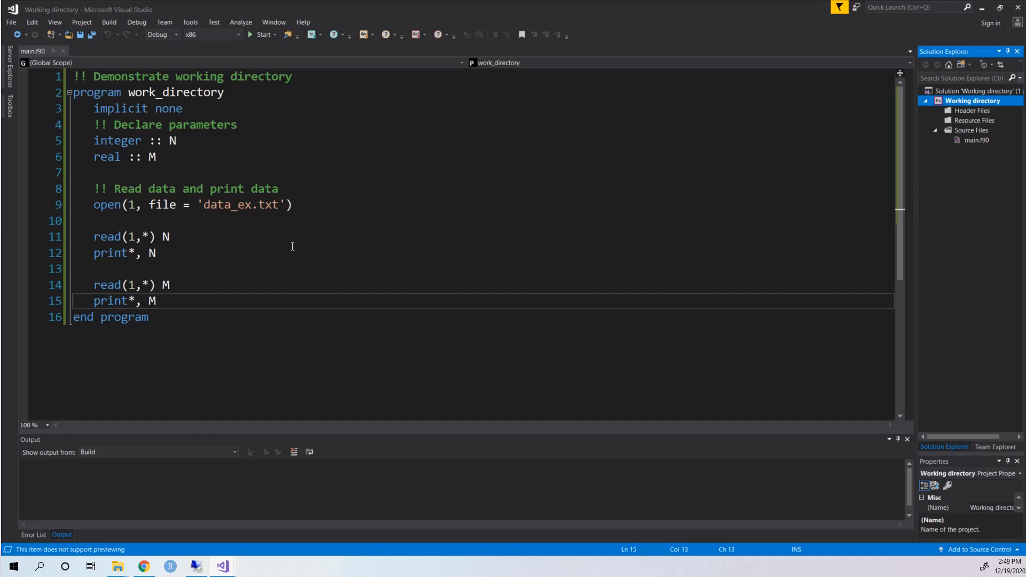
pyautogui.moveTo(182, 161)
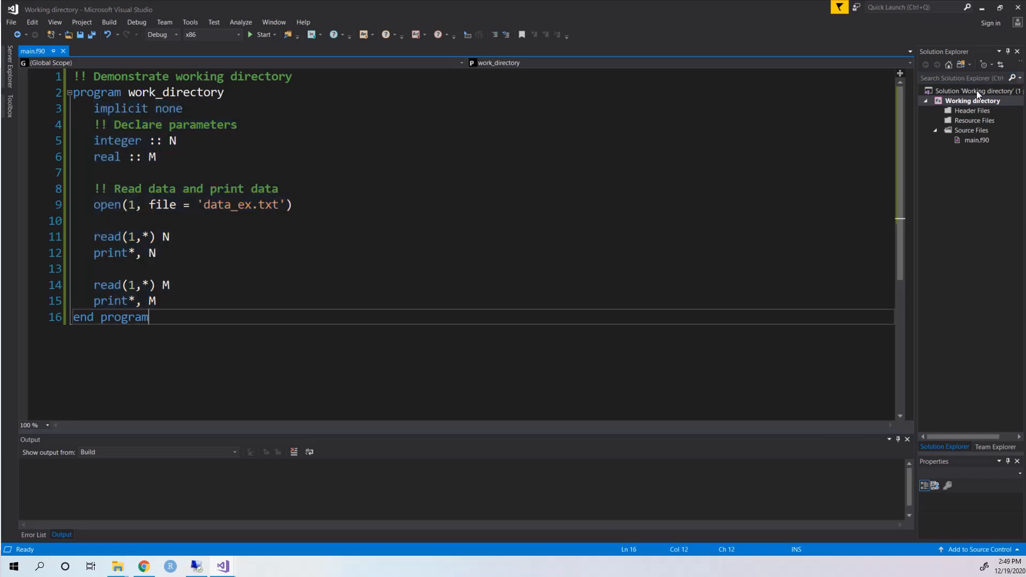
# Step: Rebuild the Working directory project so the output reports 1 succeeded, 0 failed
pyautogui.rightClick(976, 100)
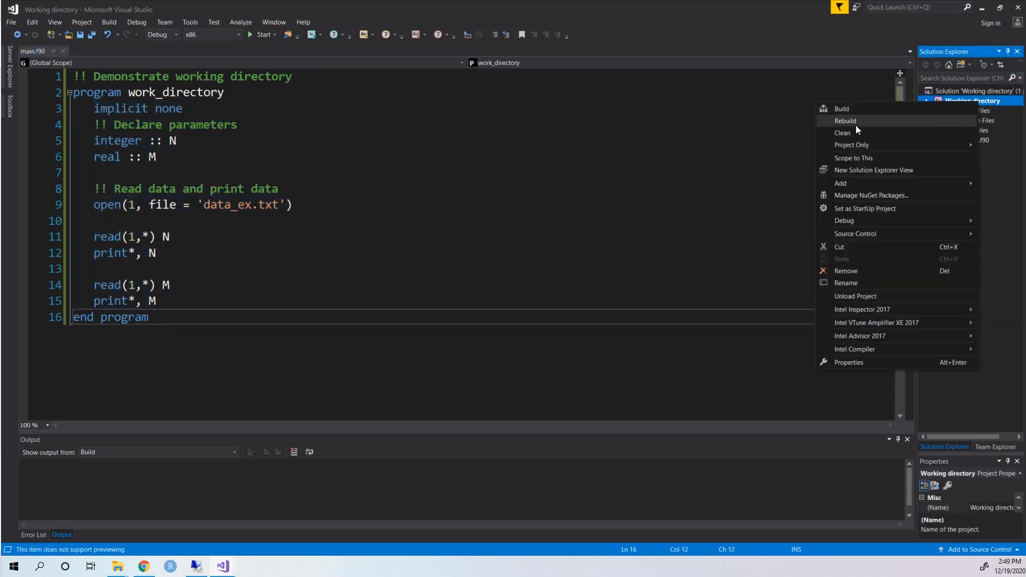
pyautogui.click(846, 121)
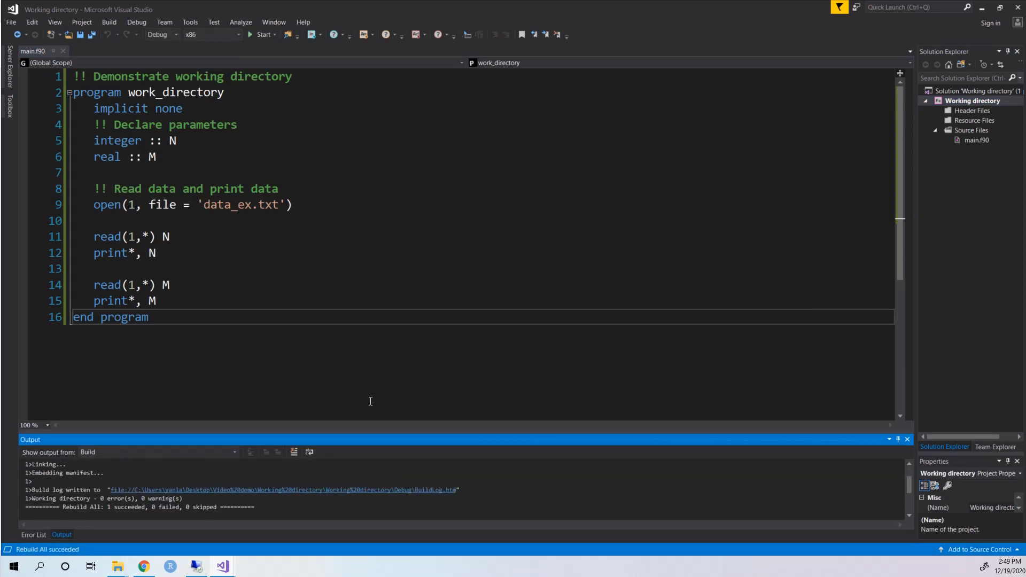
# Step: Run the program and view the console printing 365 and 365.2550 from data_ex.txt
pyautogui.click(136, 22)
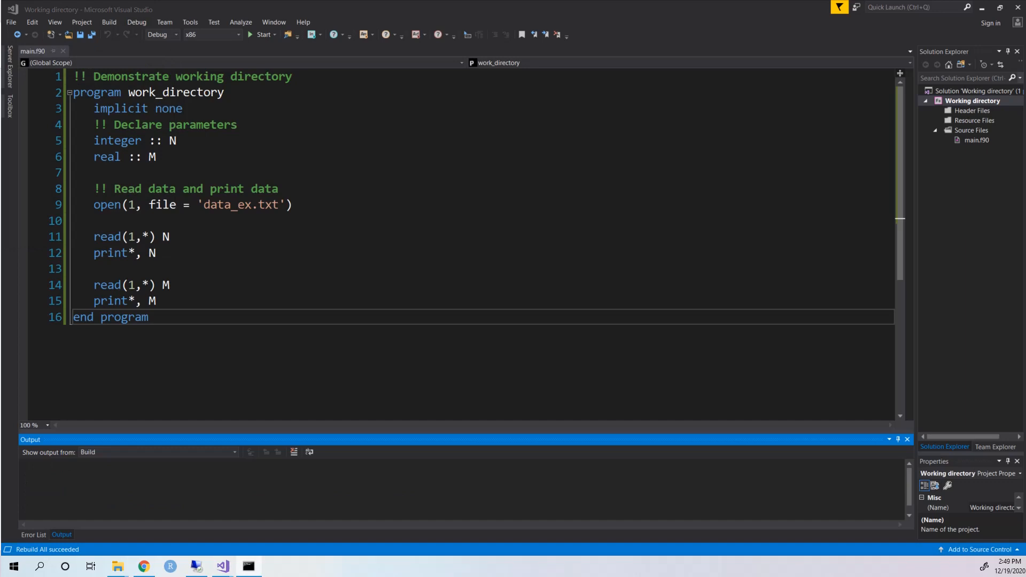
pyautogui.click(260, 34)
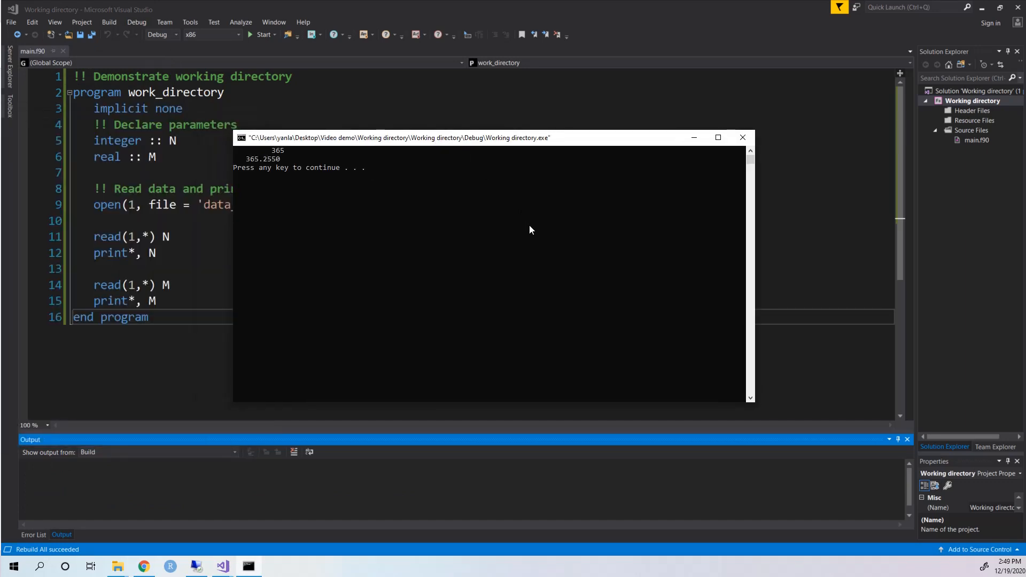
pyautogui.moveTo(476, 208)
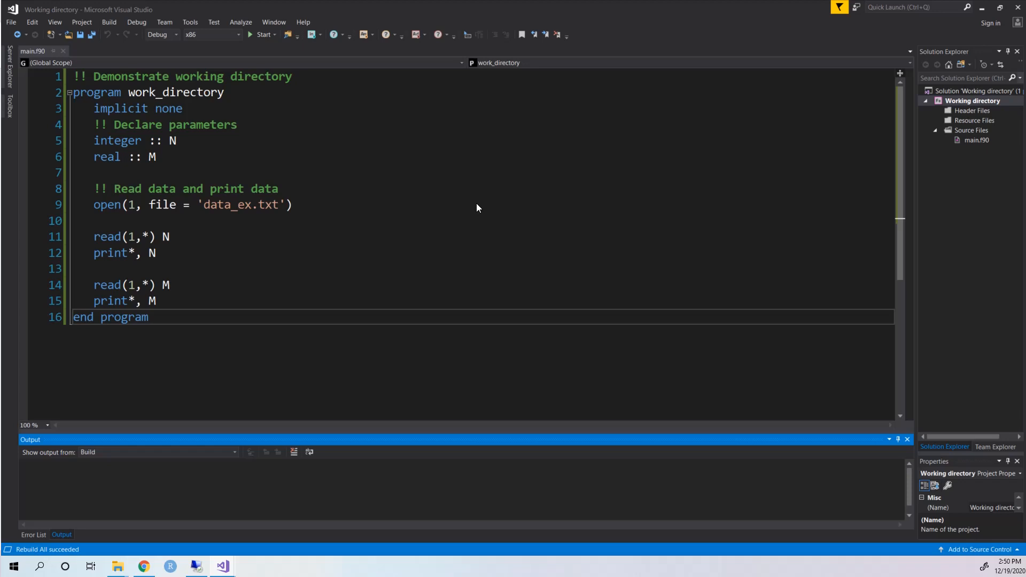
pyautogui.moveTo(477, 182)
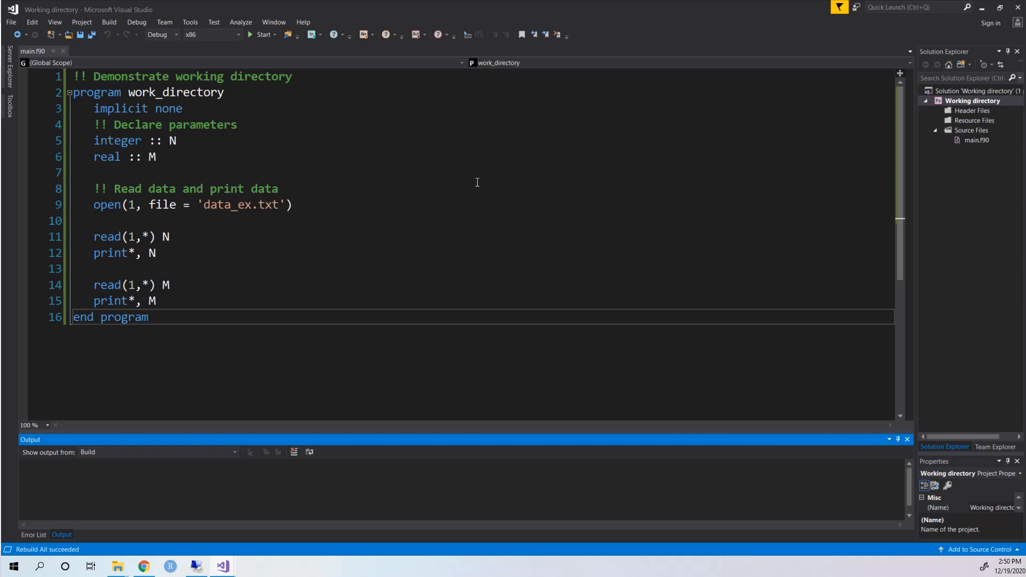